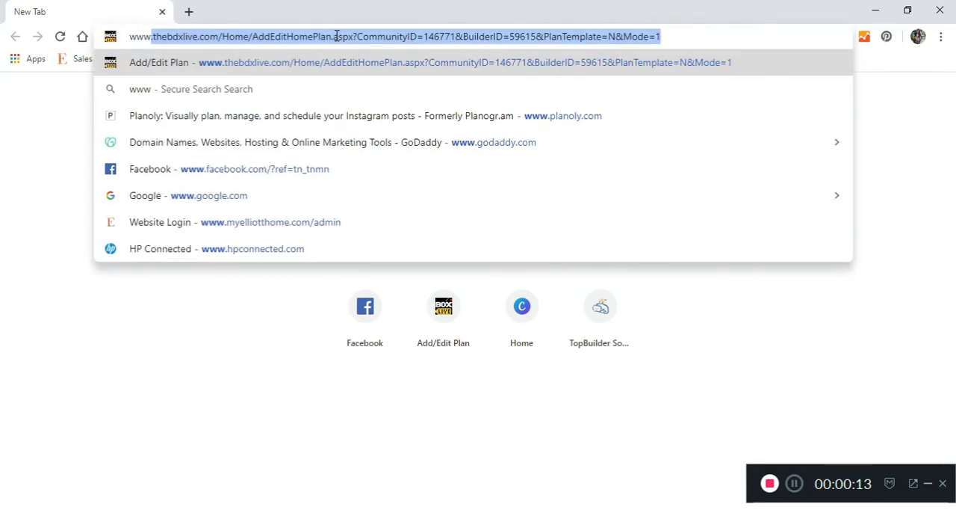
pyautogui.write('www.myelliotthome.com')
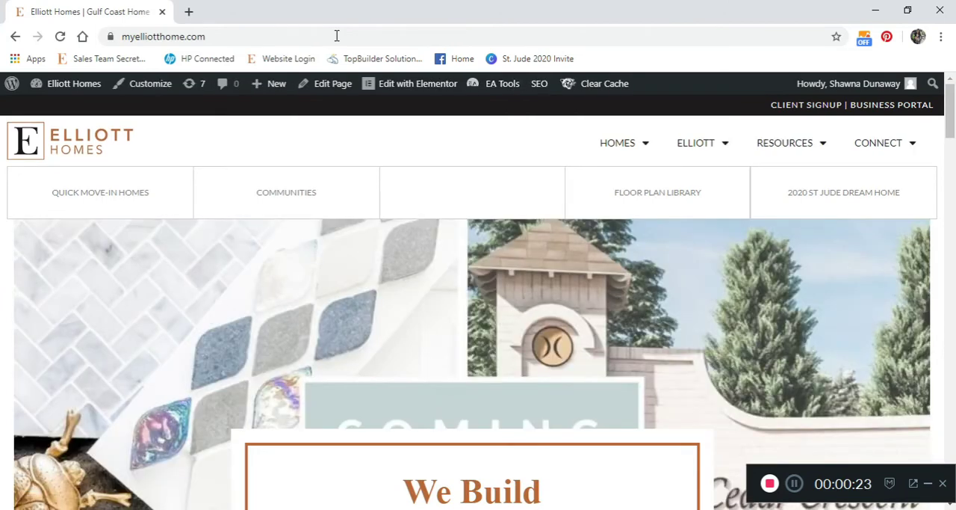
# Step: From the Floor Plan Library, open The Cale's detail page and scroll to its floor plan
pyautogui.click(657, 192)
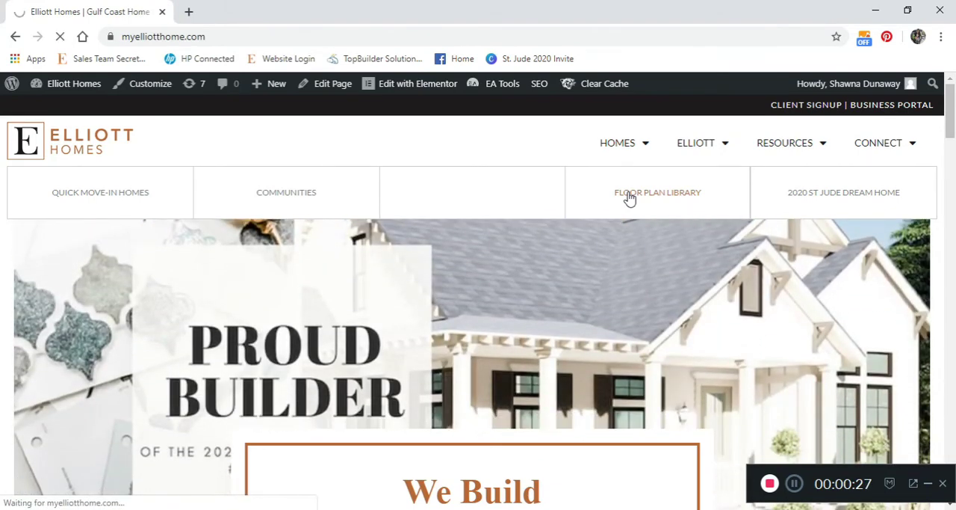
pyautogui.click(657, 192)
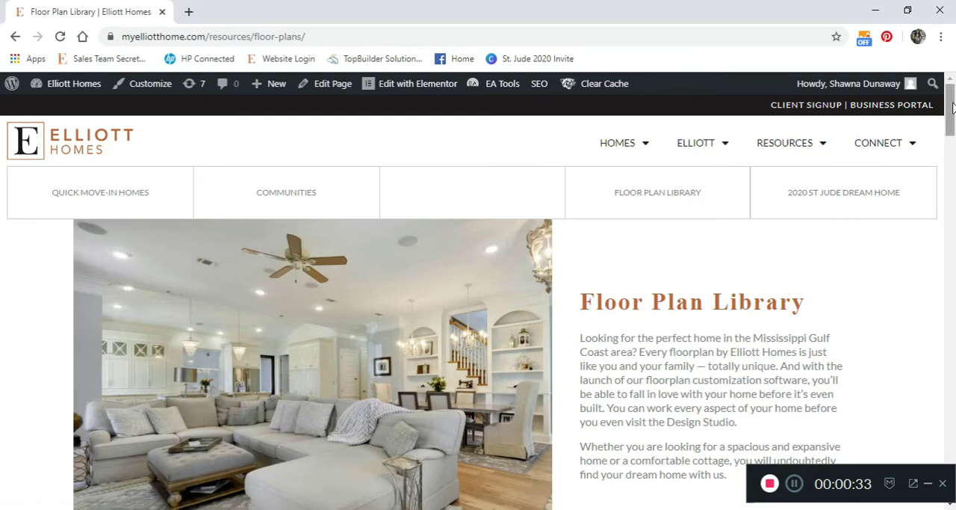
pyautogui.scroll(-3)
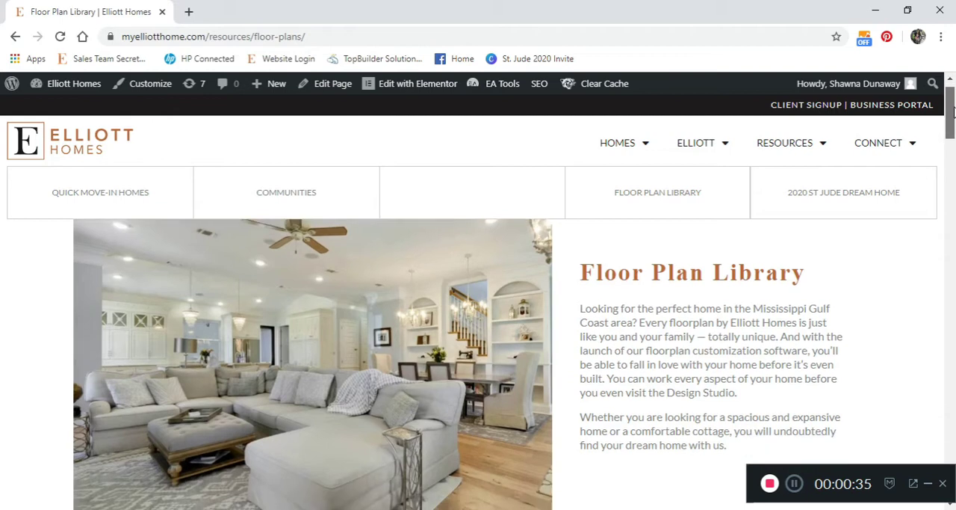
pyautogui.scroll(-3)
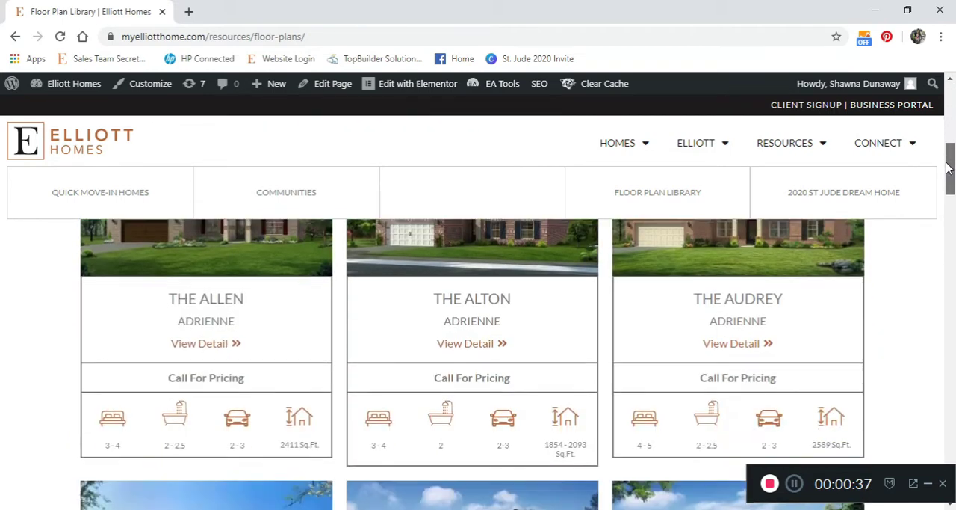
pyautogui.scroll(-3)
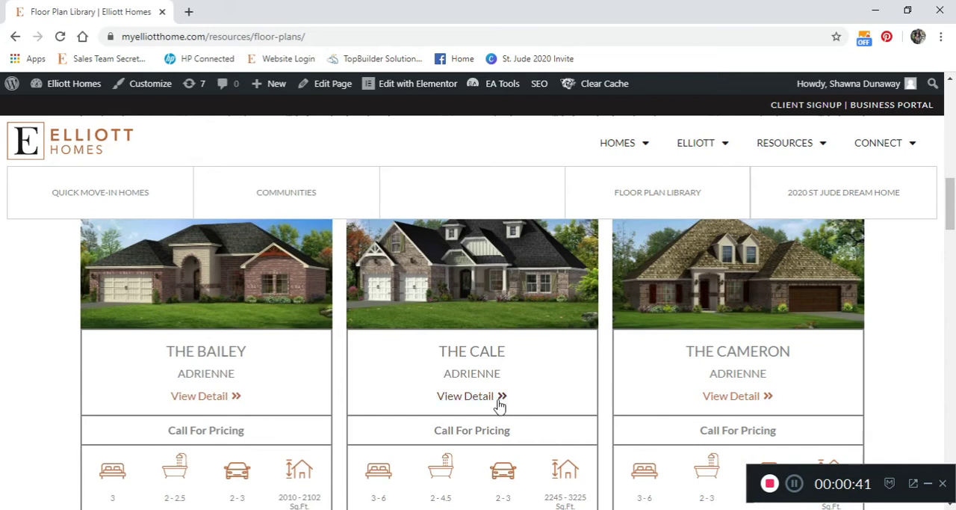
pyautogui.click(465, 395)
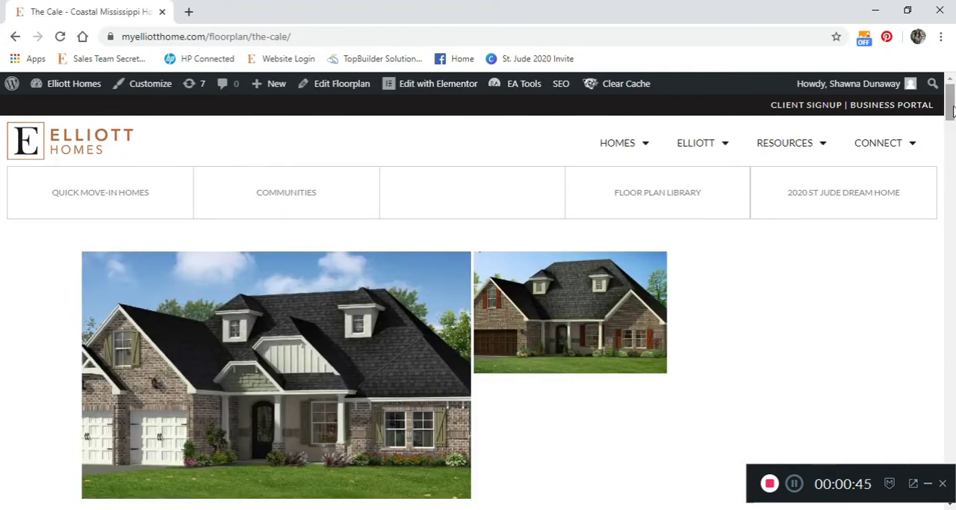
pyautogui.scroll(-3)
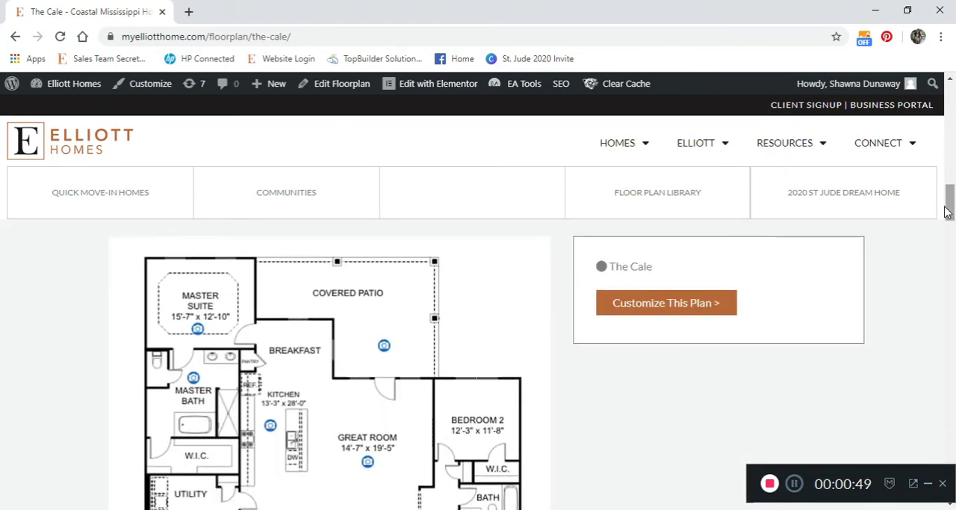
# Step: Start customizing The Cale and tick the Nook 1 and Outdoor Kitchen options
pyautogui.click(665, 303)
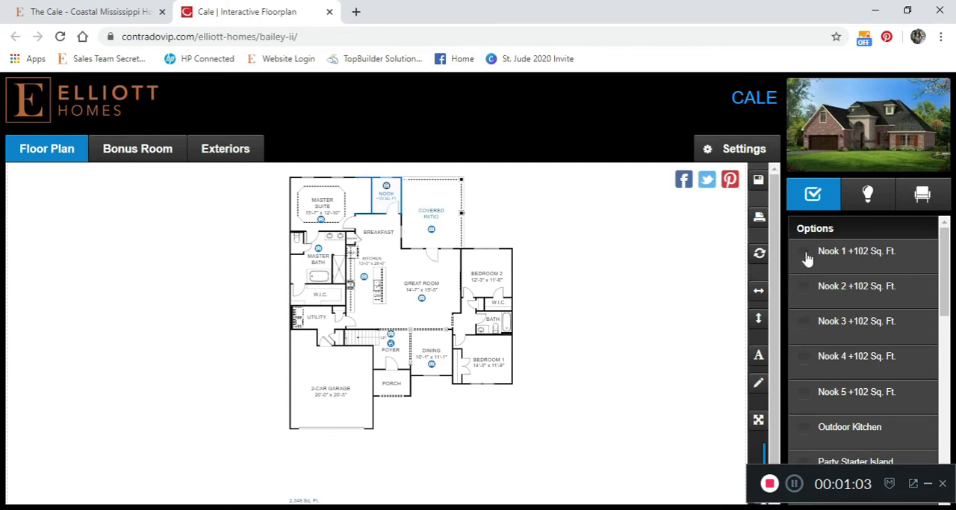
pyautogui.click(805, 251)
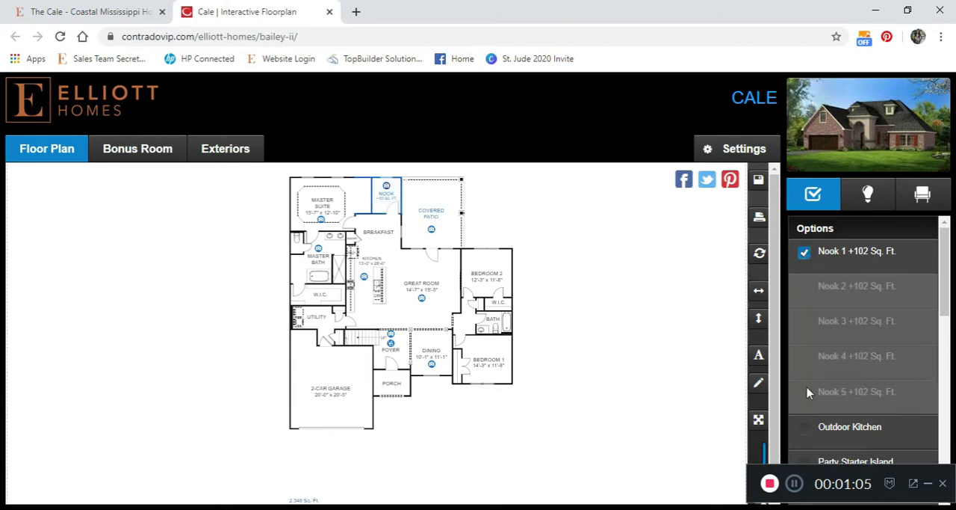
pyautogui.click(804, 427)
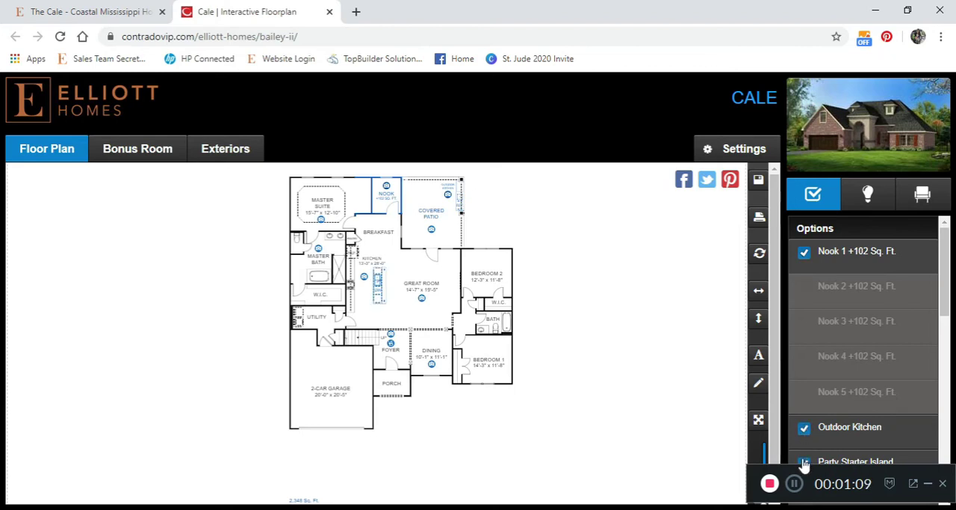
pyautogui.moveTo(868, 194)
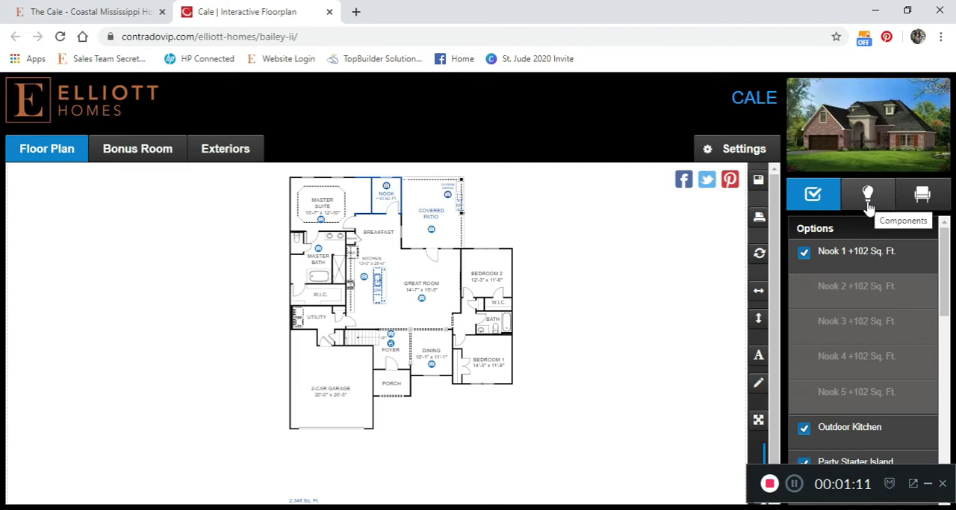
# Step: Place a Fan Prewire component in the middle of the Great Room and confirm it
pyautogui.click(868, 194)
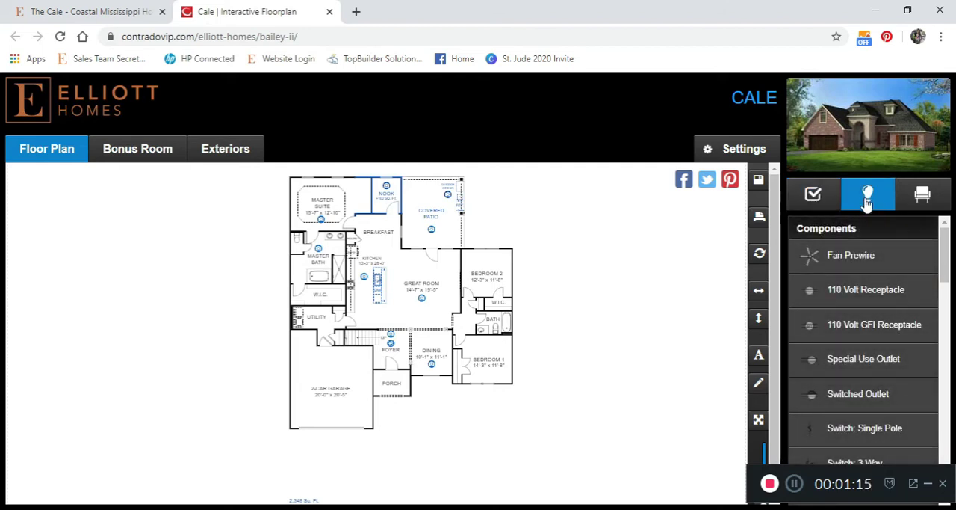
pyautogui.moveTo(923, 194)
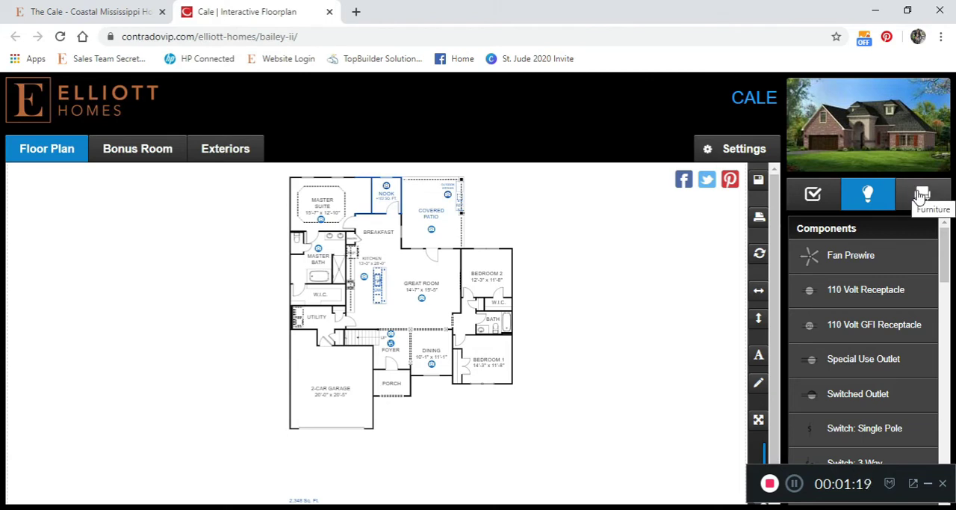
pyautogui.moveTo(868, 194)
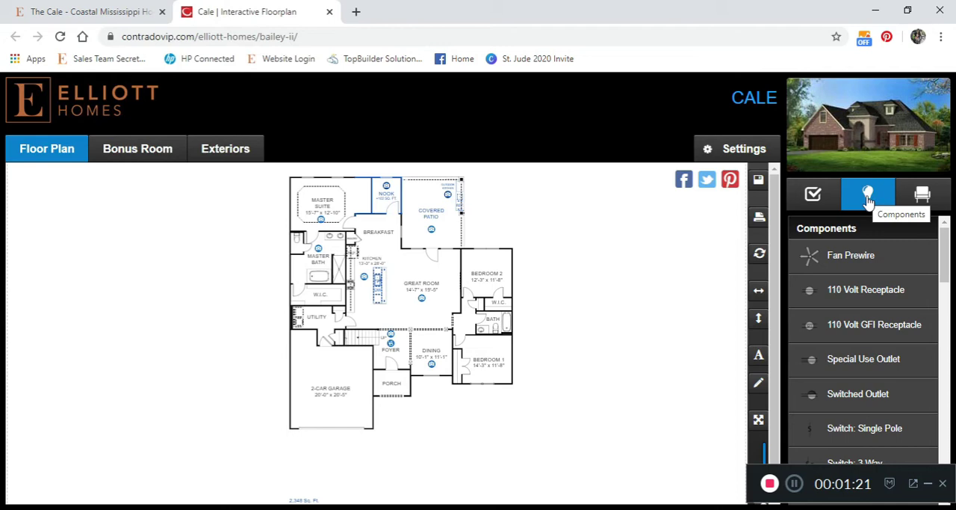
pyautogui.moveTo(923, 195)
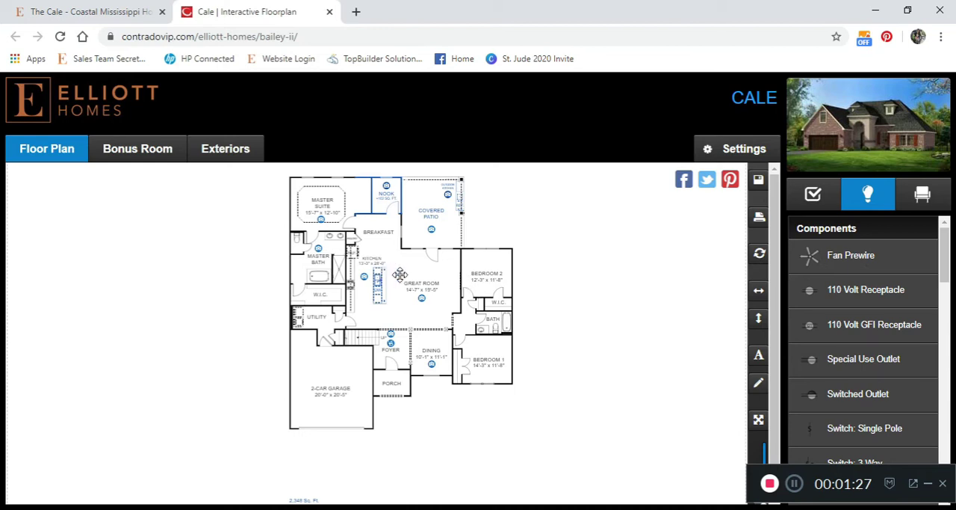
pyautogui.click(404, 272)
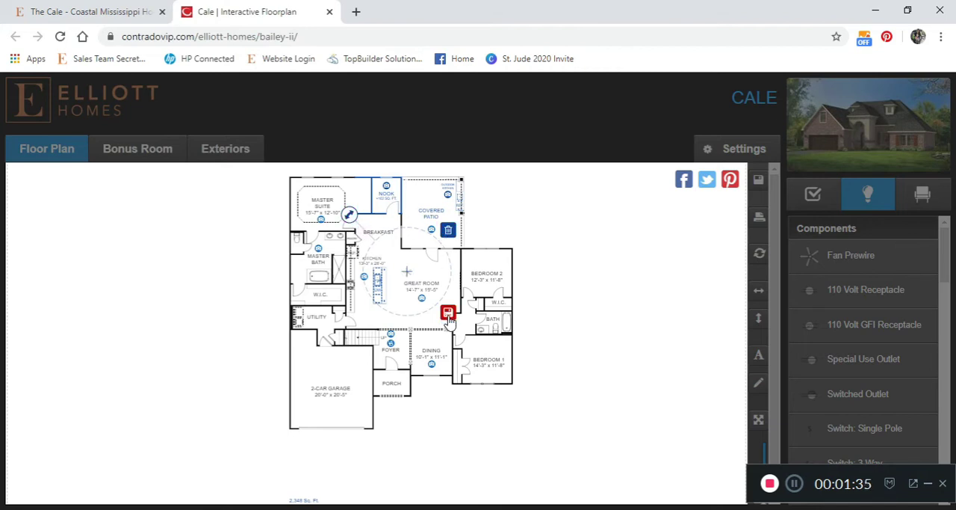
pyautogui.click(923, 194)
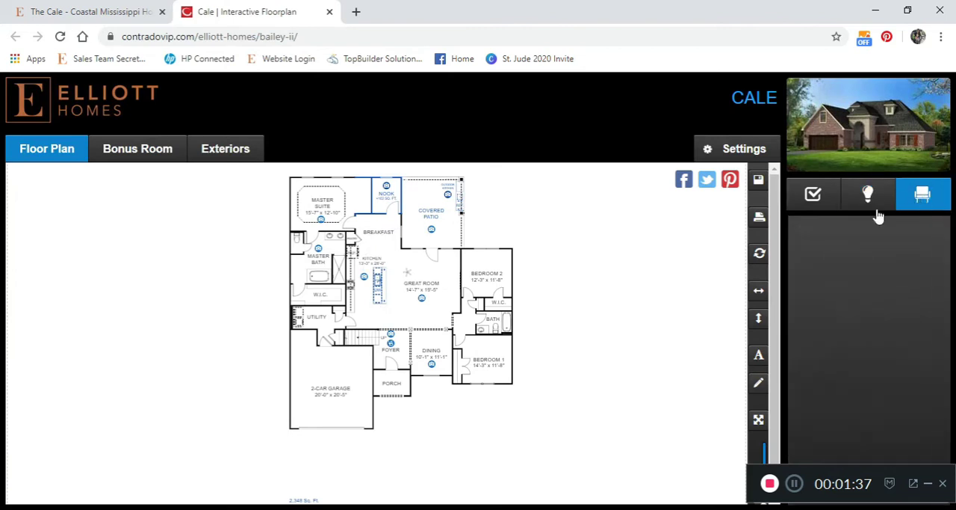
# Step: Show the furniture list and drag a bed into Bedroom 2
pyautogui.click(923, 195)
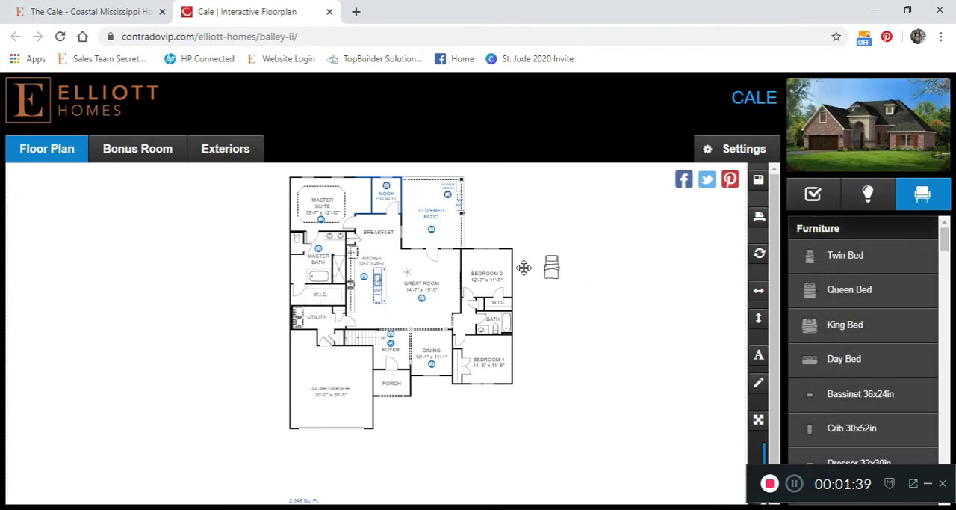
pyautogui.moveTo(552, 267); pyautogui.dragTo(500, 261)
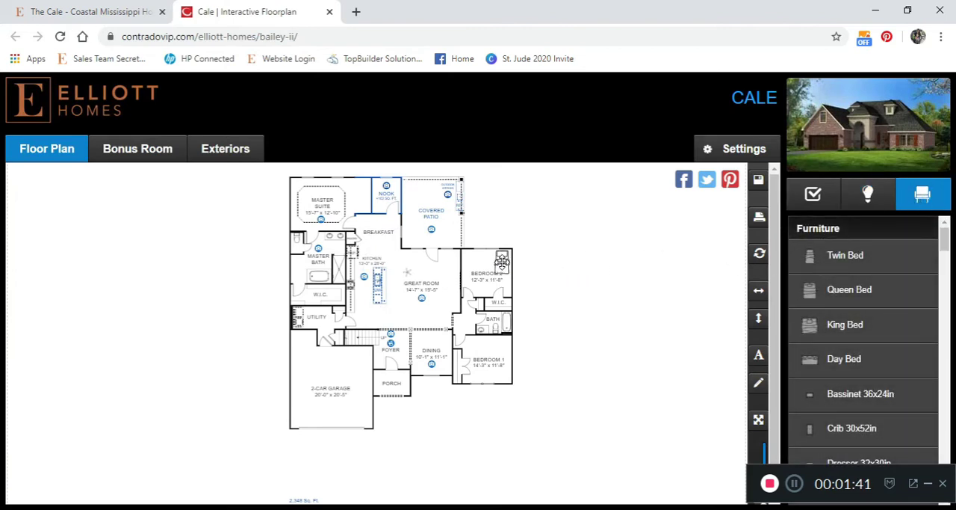
pyautogui.click(503, 261)
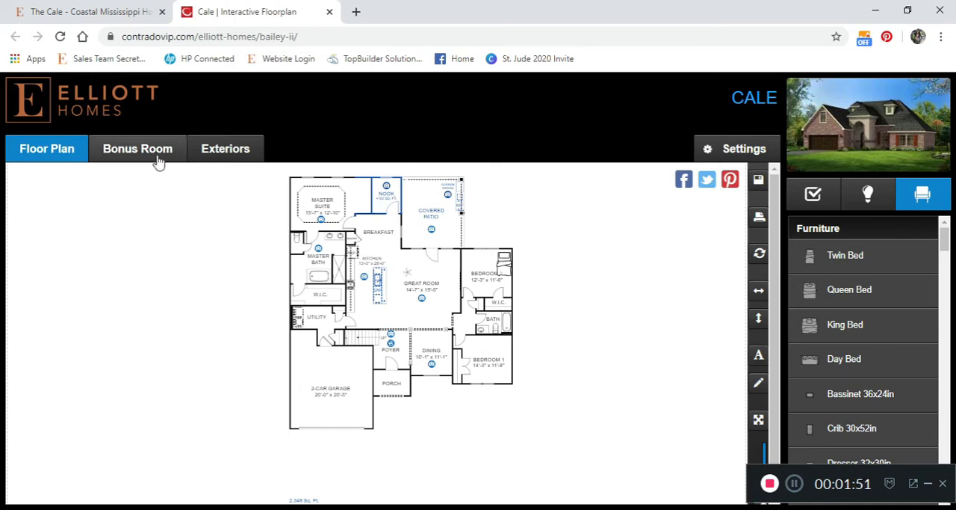
# Step: On the Bonus Room level, tick Add Game Room +979 Sq. Ft. and Game Room 1
pyautogui.click(137, 148)
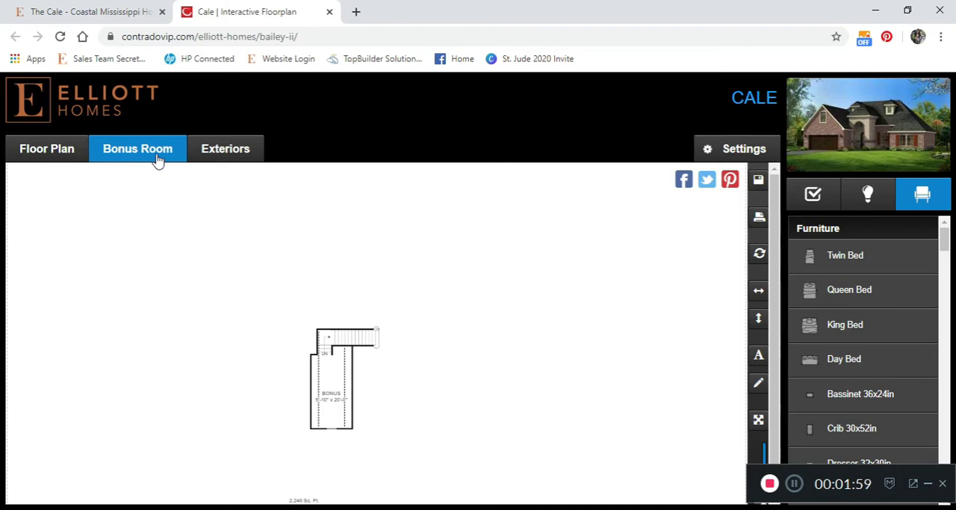
pyautogui.click(813, 194)
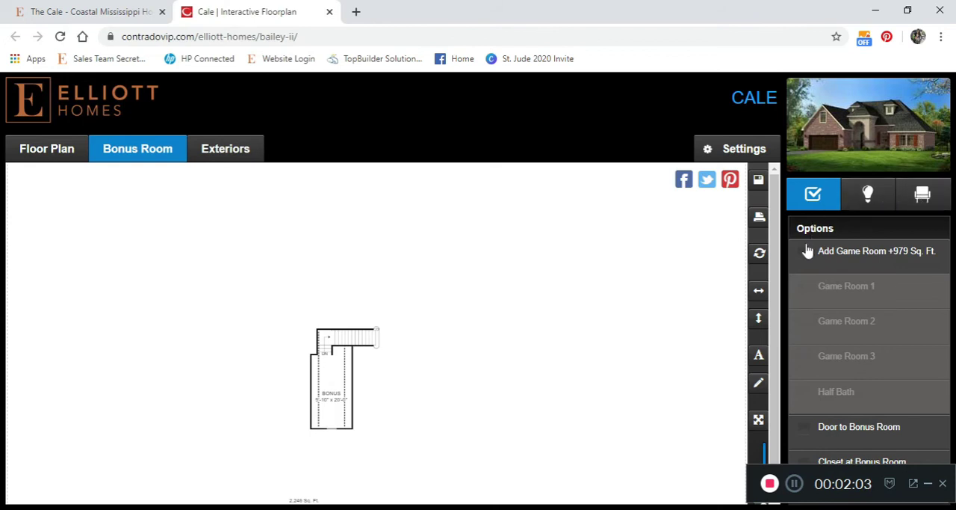
pyautogui.click(804, 250)
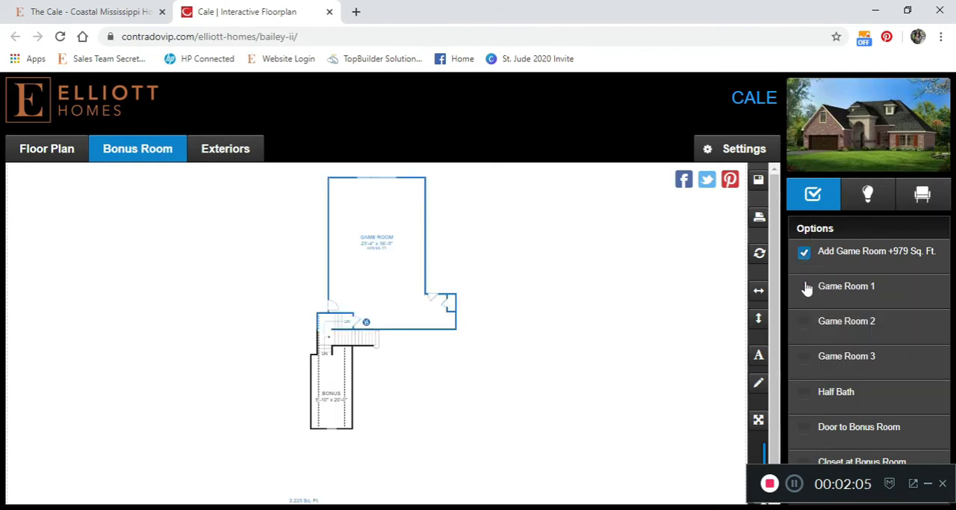
pyautogui.click(804, 285)
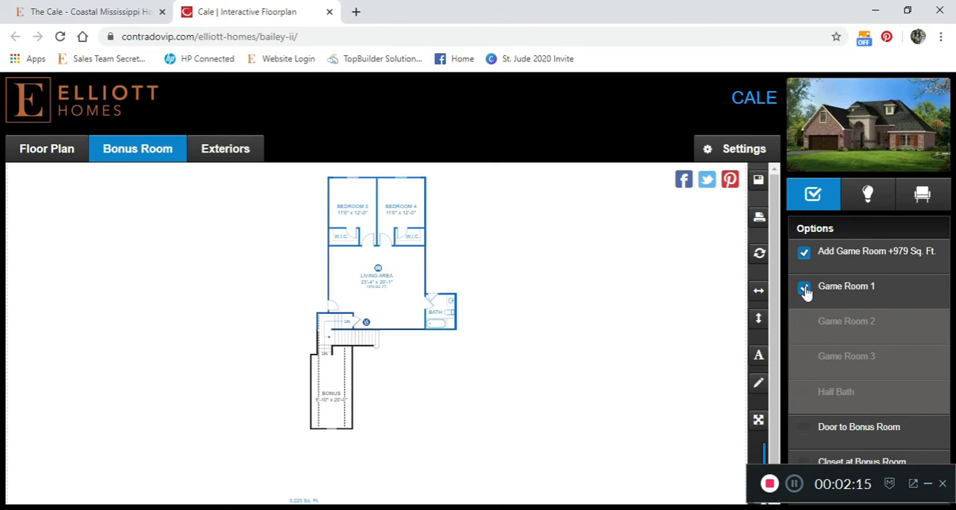
pyautogui.click(804, 286)
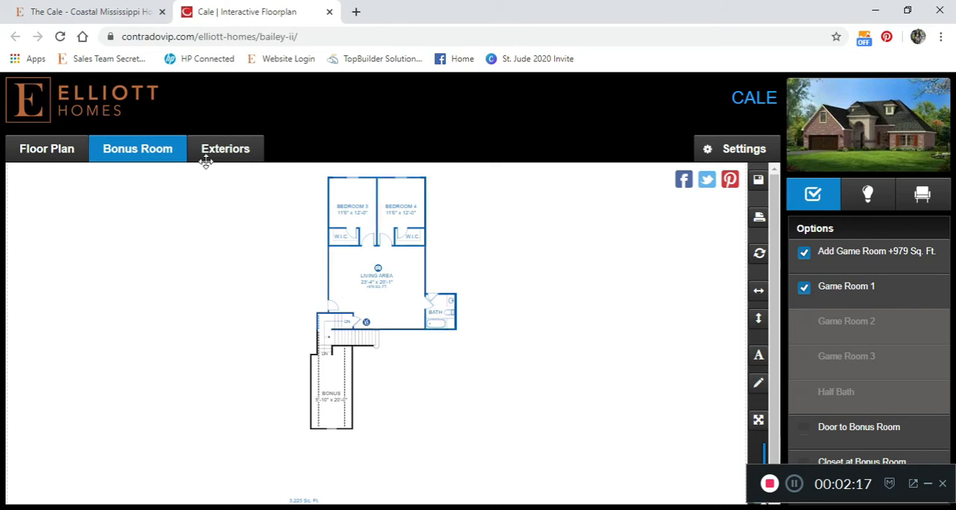
# Step: Switch to Exteriors to see the Cale's Traditional elevation rendering
pyautogui.click(225, 148)
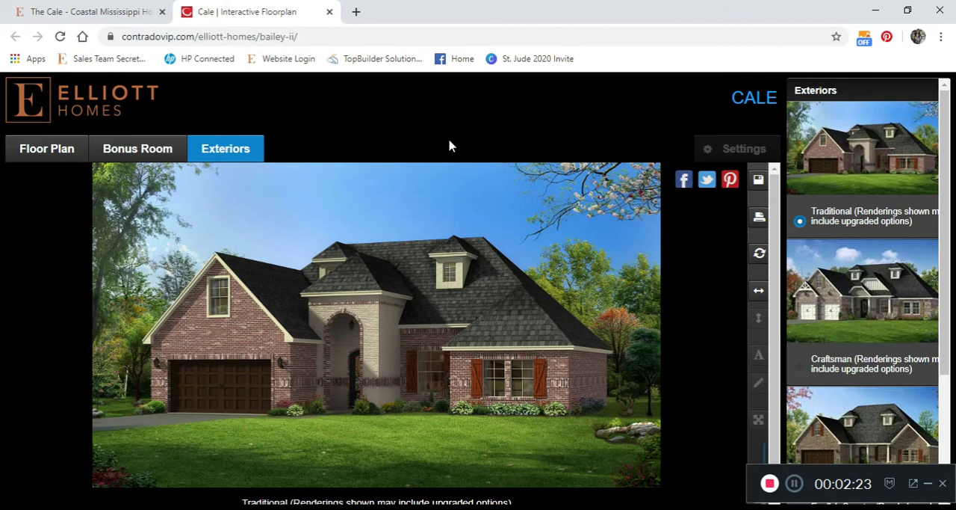
pyautogui.moveTo(404, 162)
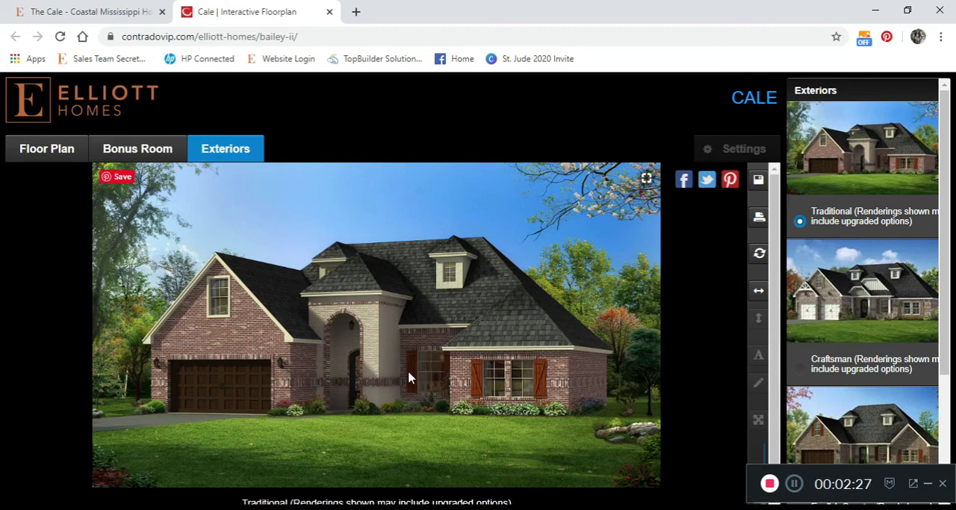
pyautogui.moveTo(355, 374)
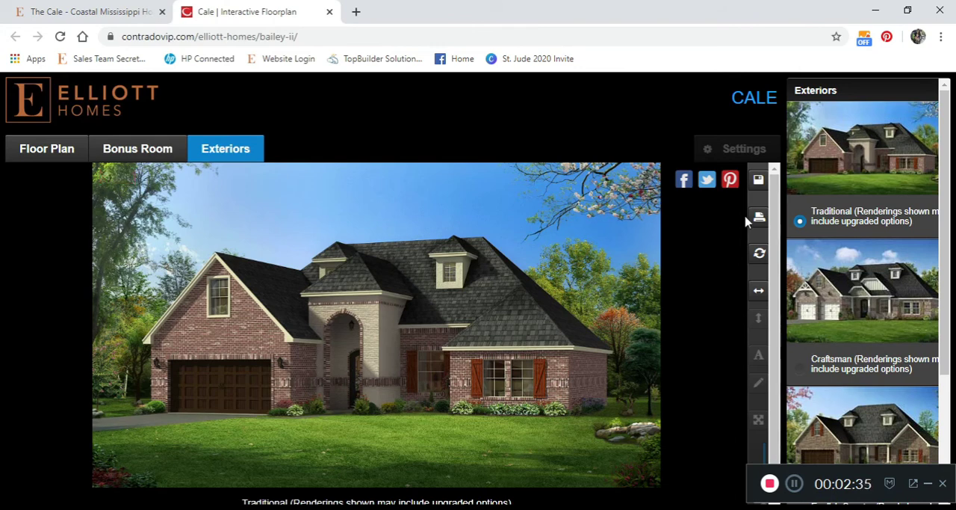
# Step: Complete the Save Your Plan form with name, e-mail and plan name, and submit it
pyautogui.click(759, 179)
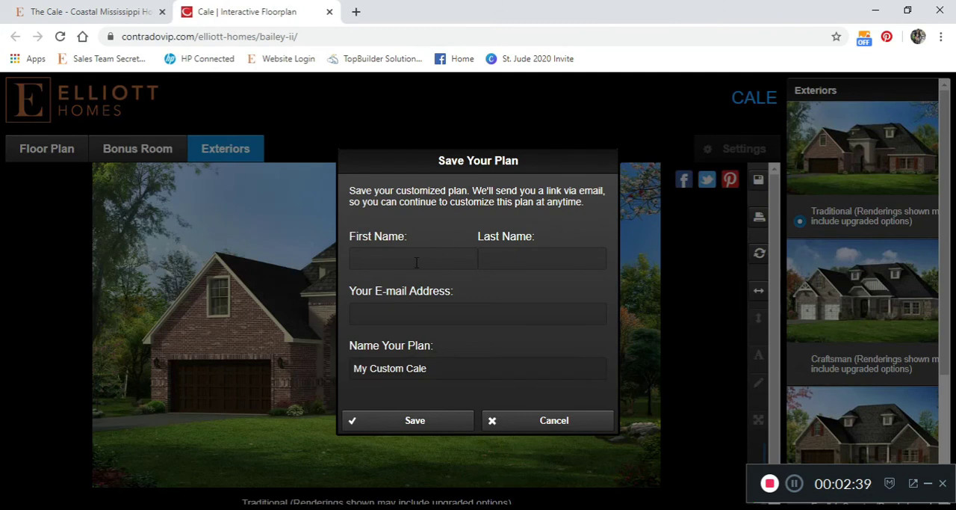
pyautogui.write('Dunaway')
pyautogui.write('shawna')
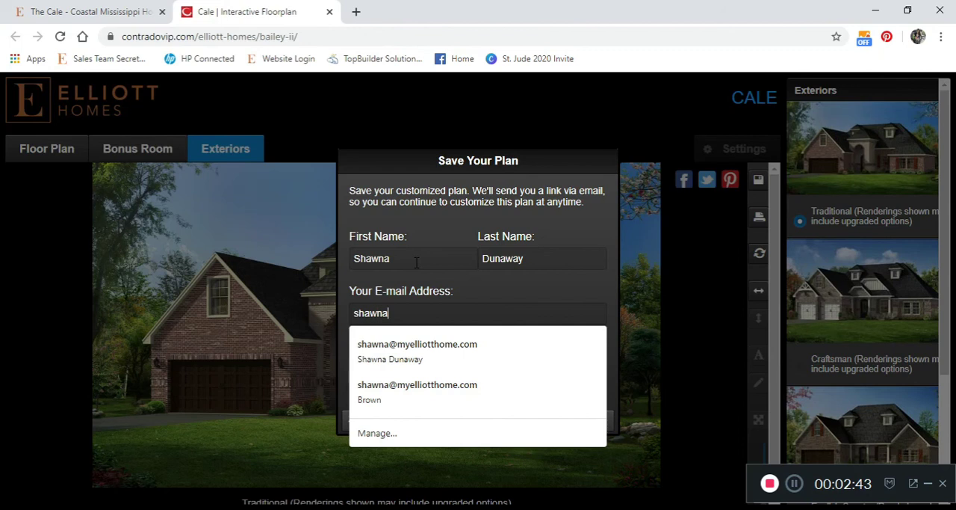
pyautogui.click(417, 344)
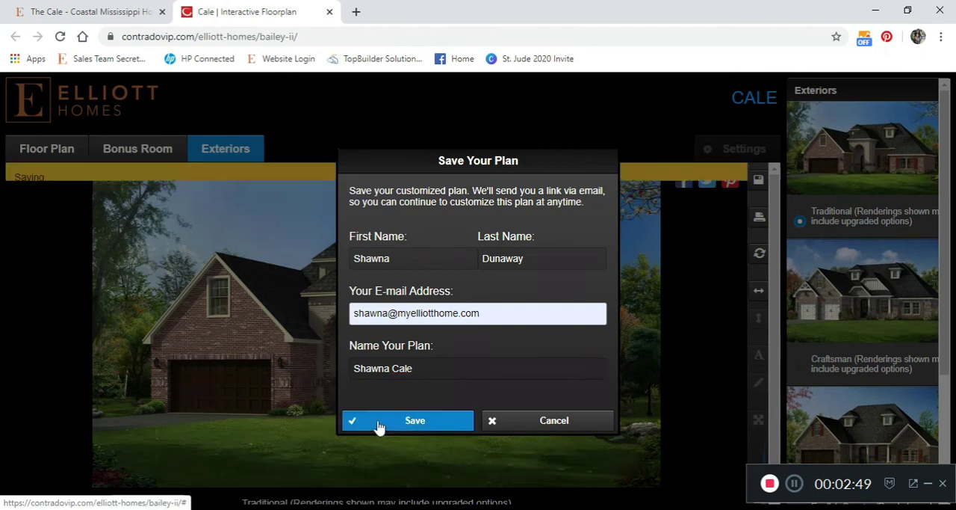
pyautogui.click(408, 420)
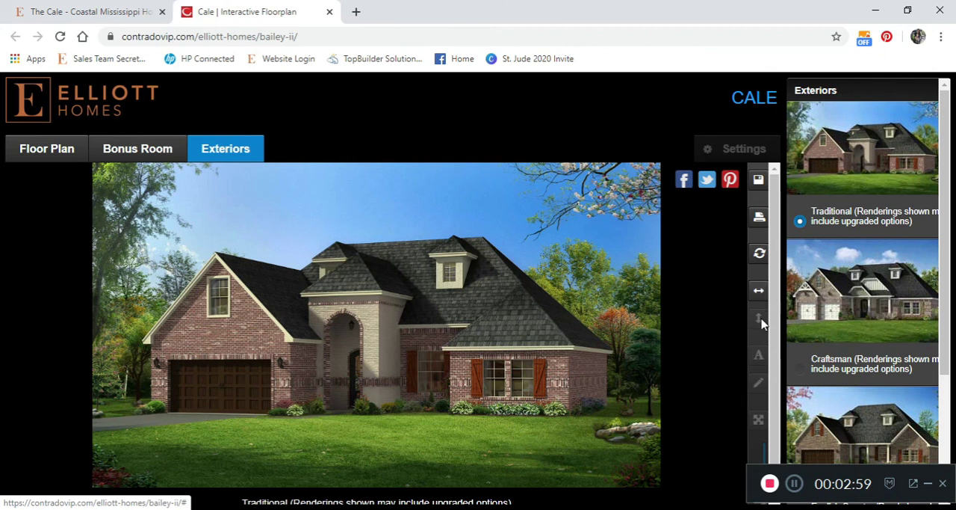
pyautogui.moveTo(761, 383)
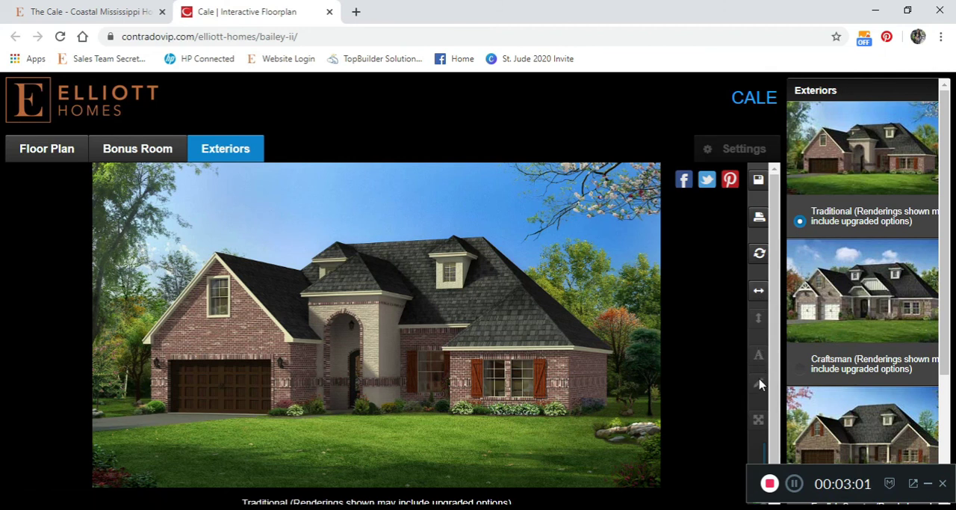
pyautogui.moveTo(760, 426)
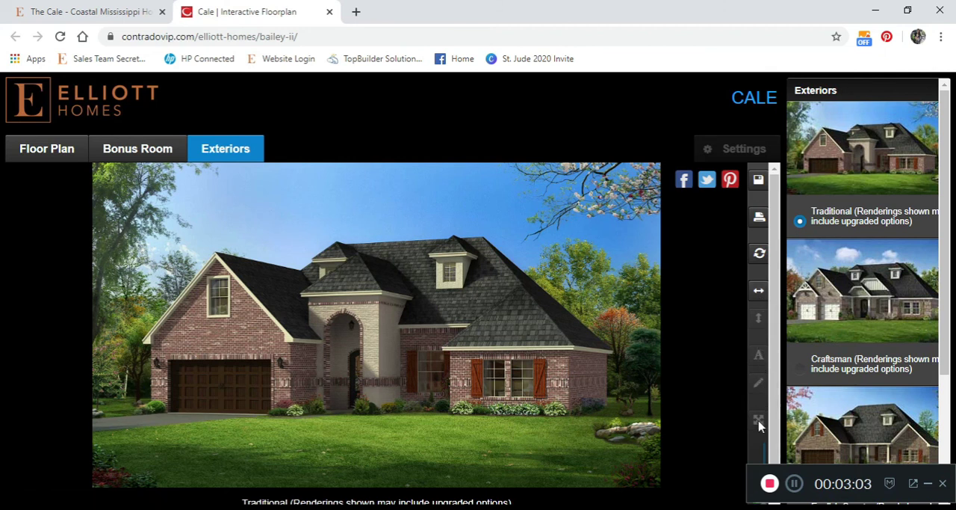
pyautogui.moveTo(759, 344)
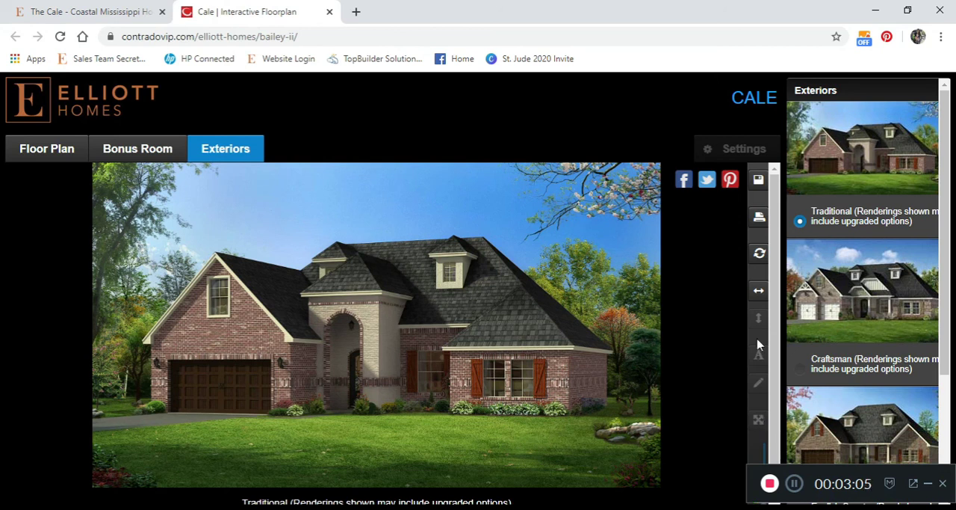
pyautogui.moveTo(758, 418)
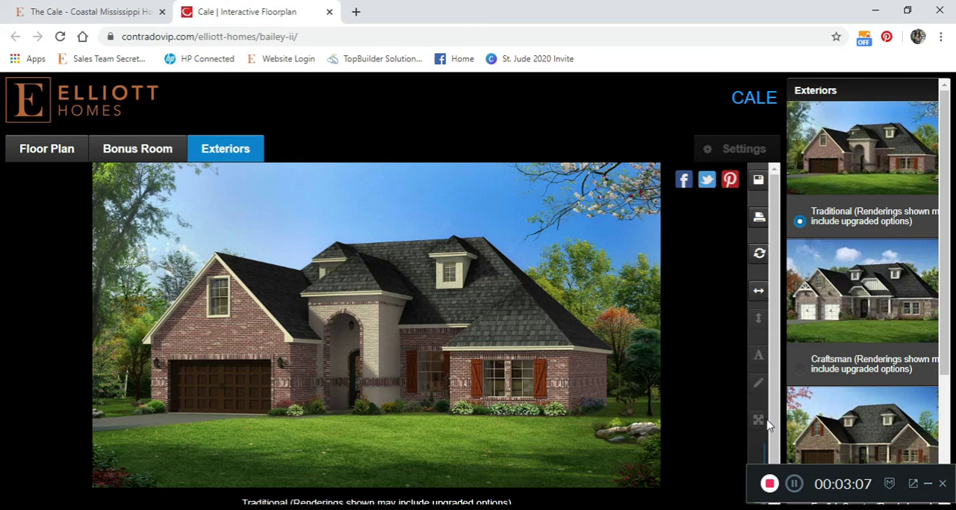
pyautogui.moveTo(709, 290)
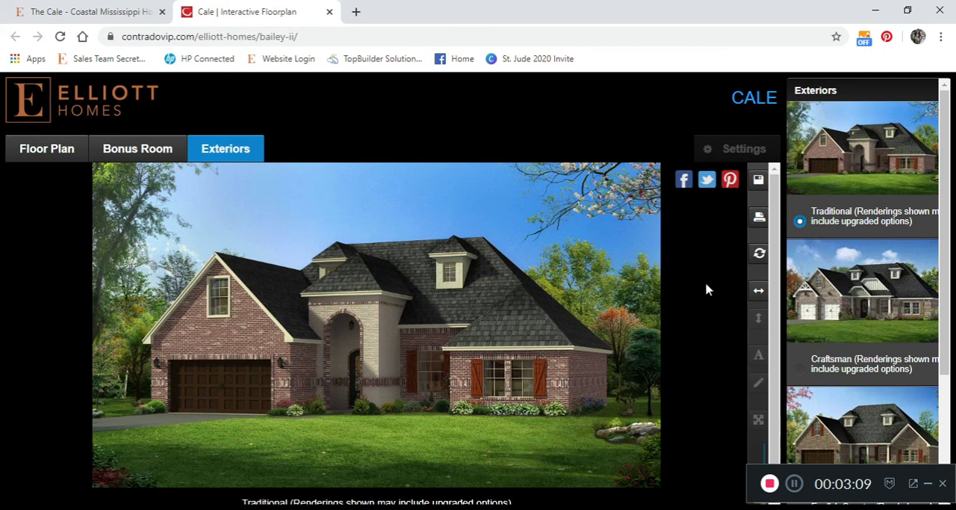
pyautogui.moveTo(684, 179)
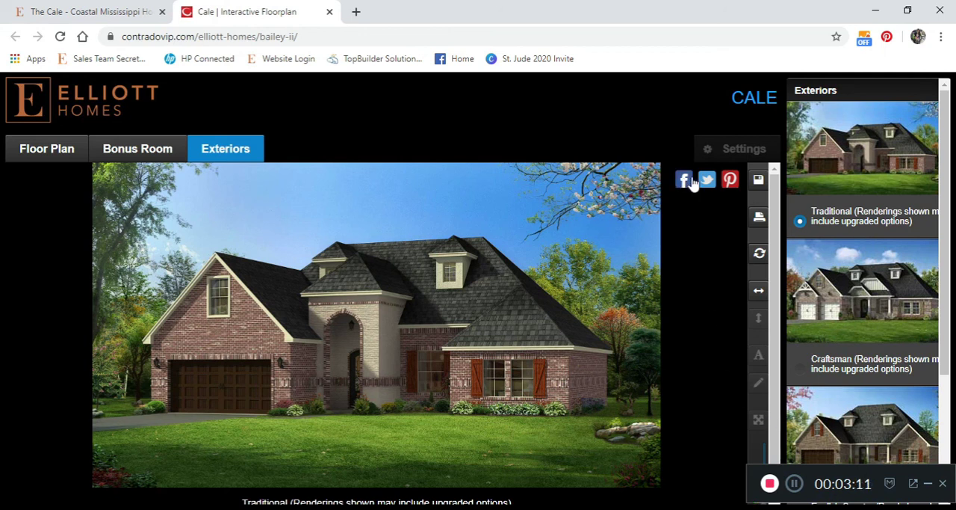
pyautogui.moveTo(730, 179)
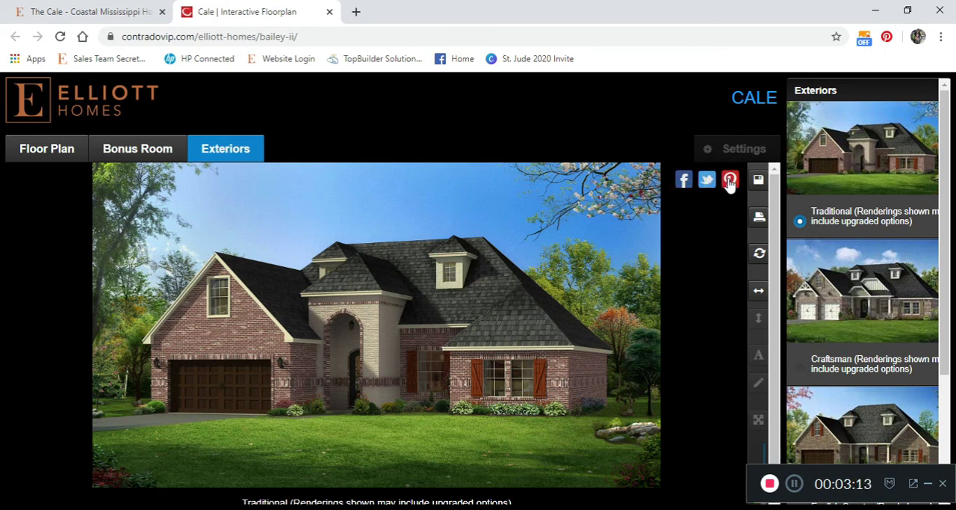
pyautogui.moveTo(721, 232)
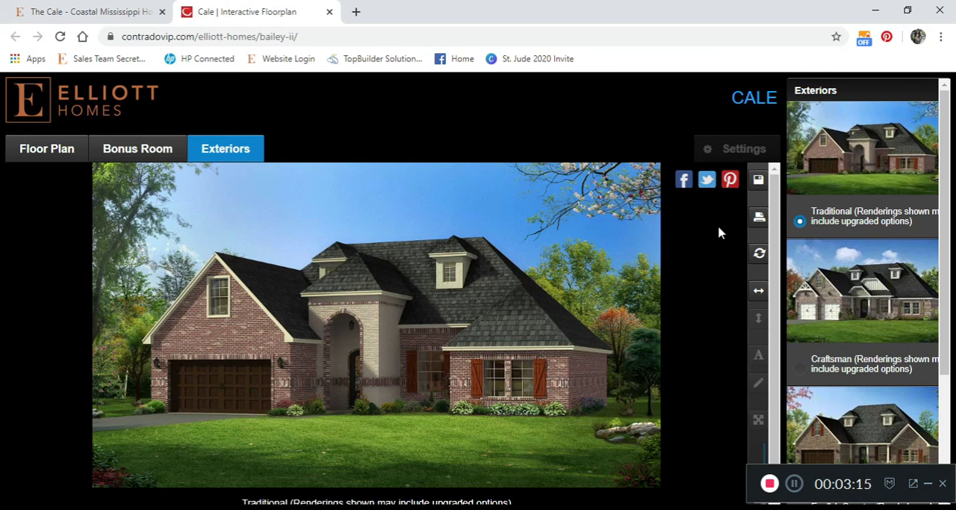